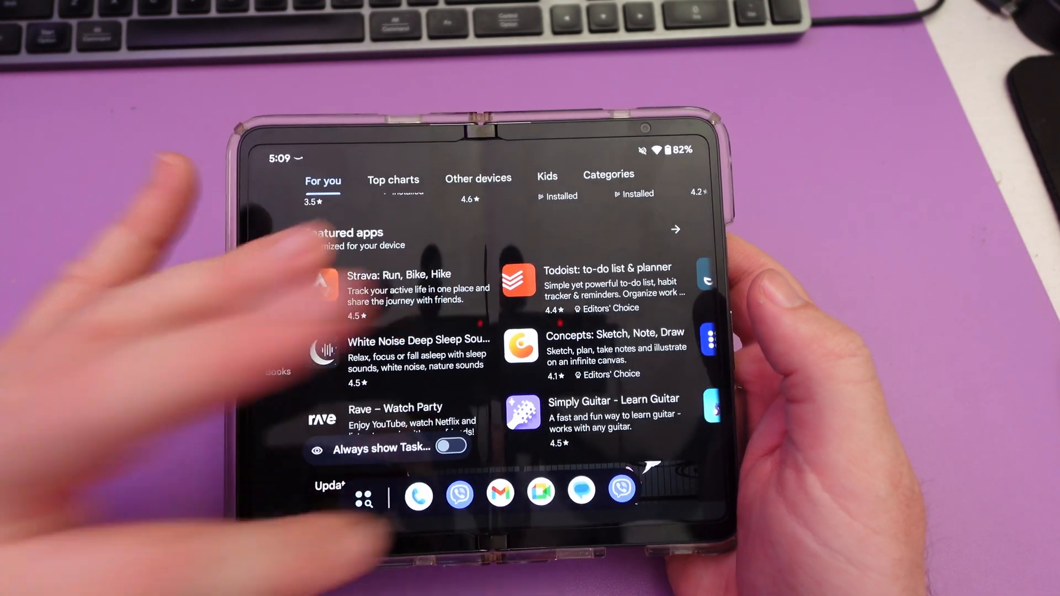
Step: Open the Recents overview with the Play Store card centred beside Chrome and Settings
click(451, 448)
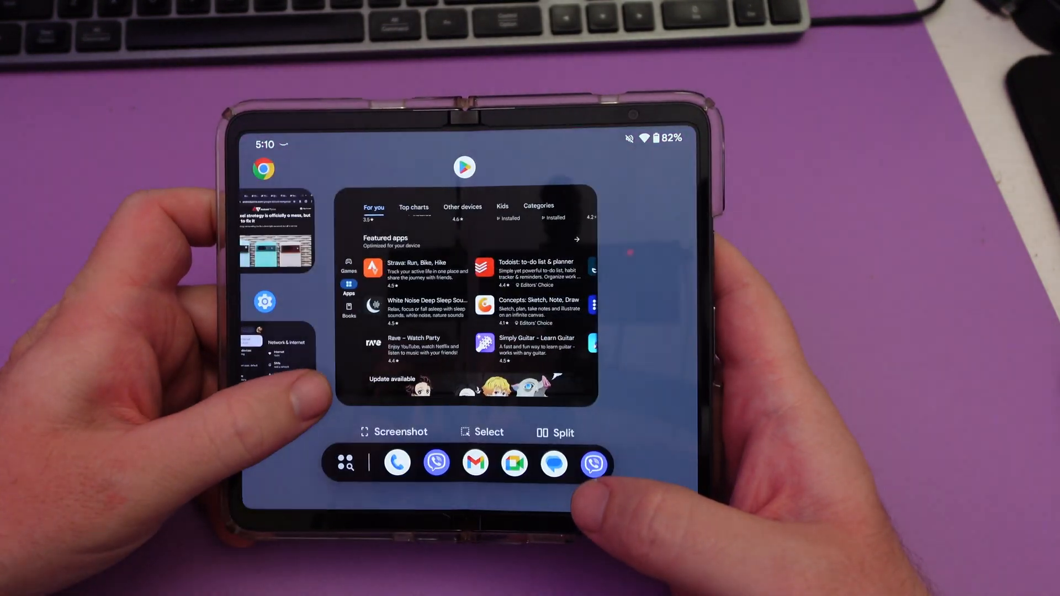
key(HOME)
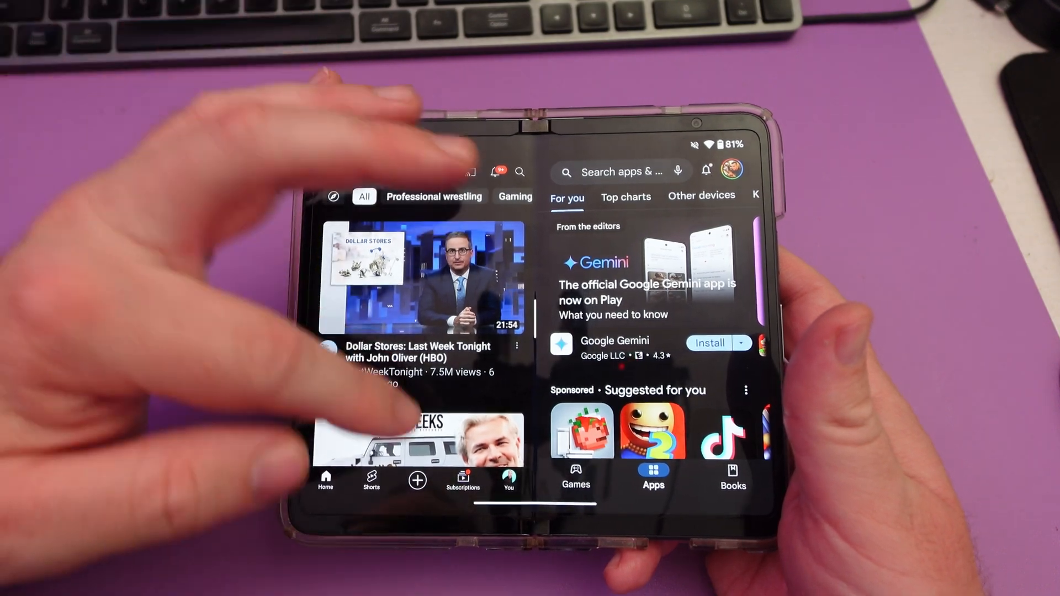
Step: Scroll both split-screen panes to YouTube's Bischoff premiere and Play Store featured apps
scroll(down, 3)
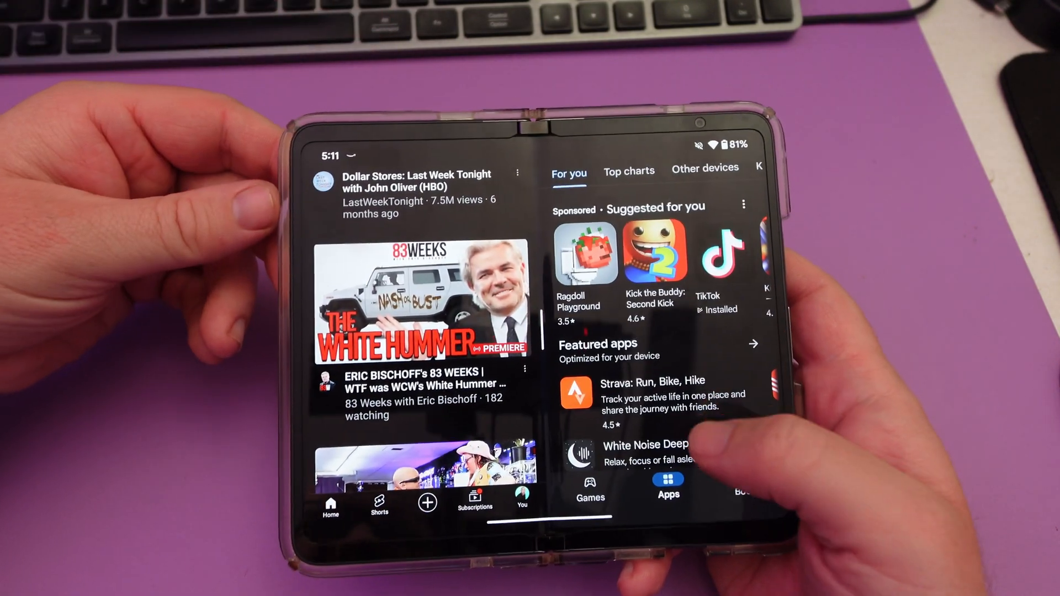
scroll(down, 3)
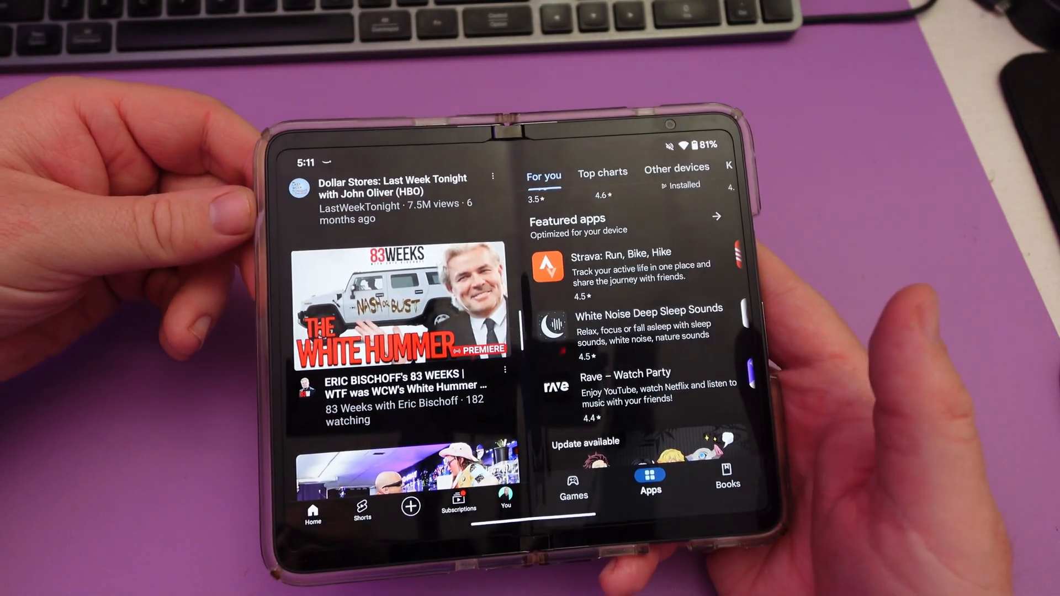